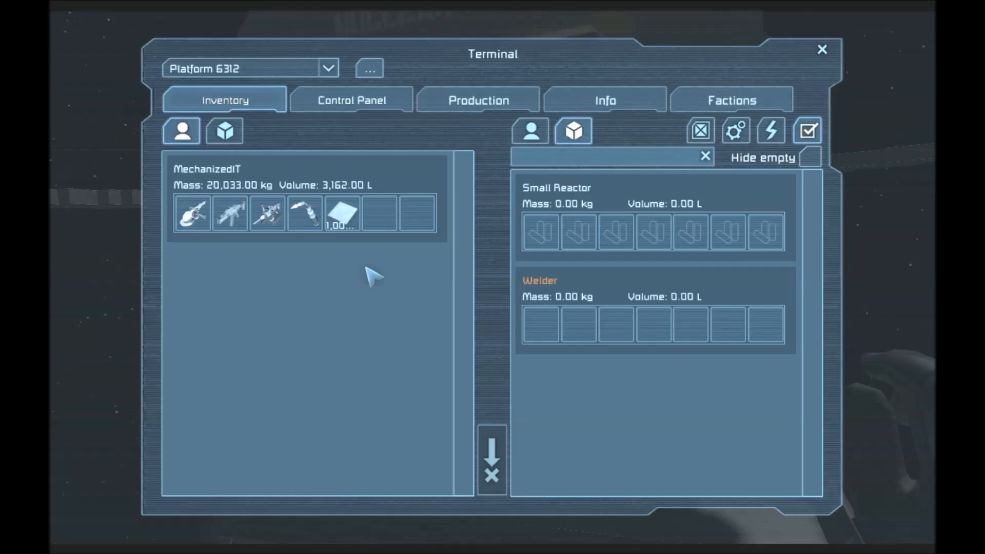
mouse_move(380, 251)
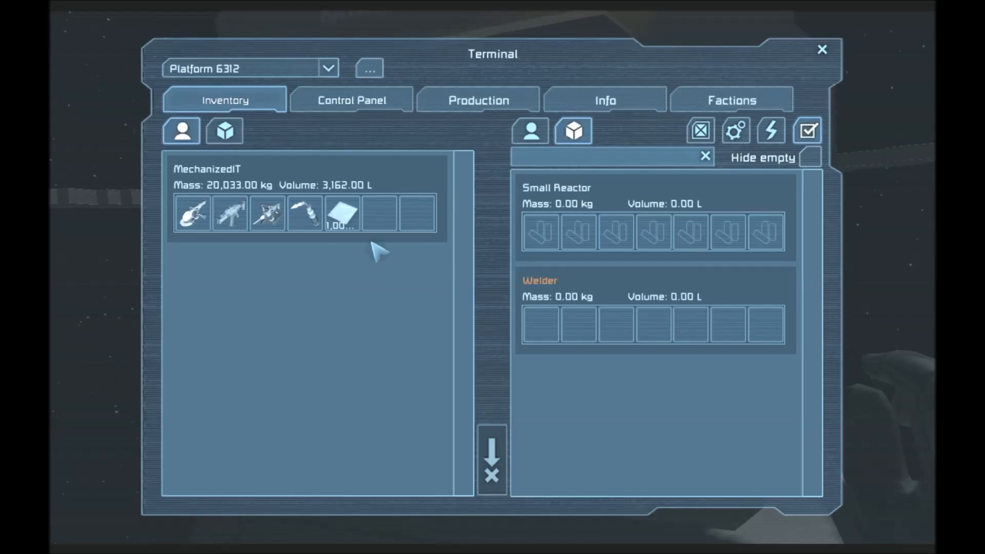
- Bring up the Projector in the Control Panel and choose a saved blueprint from its Blueprints list
click(351, 99)
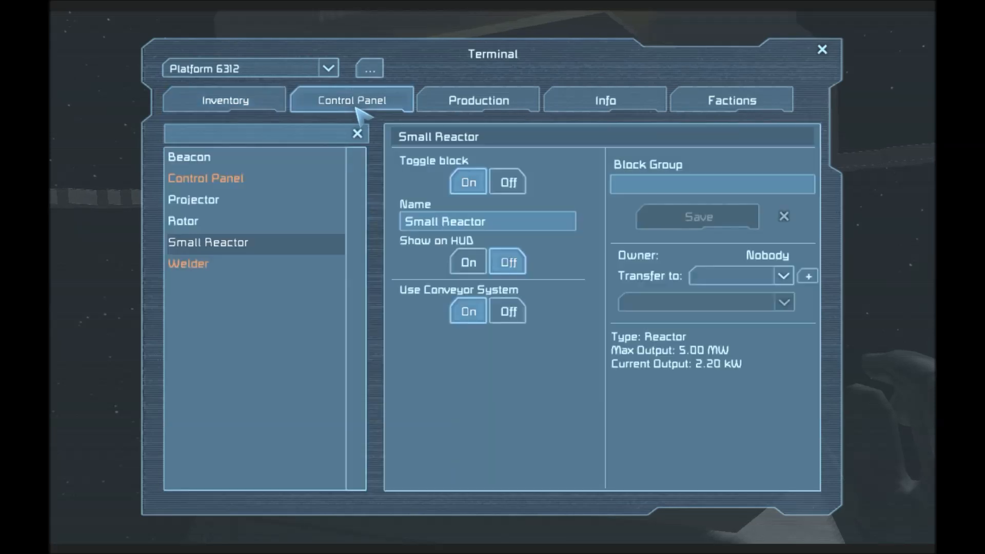
click(193, 200)
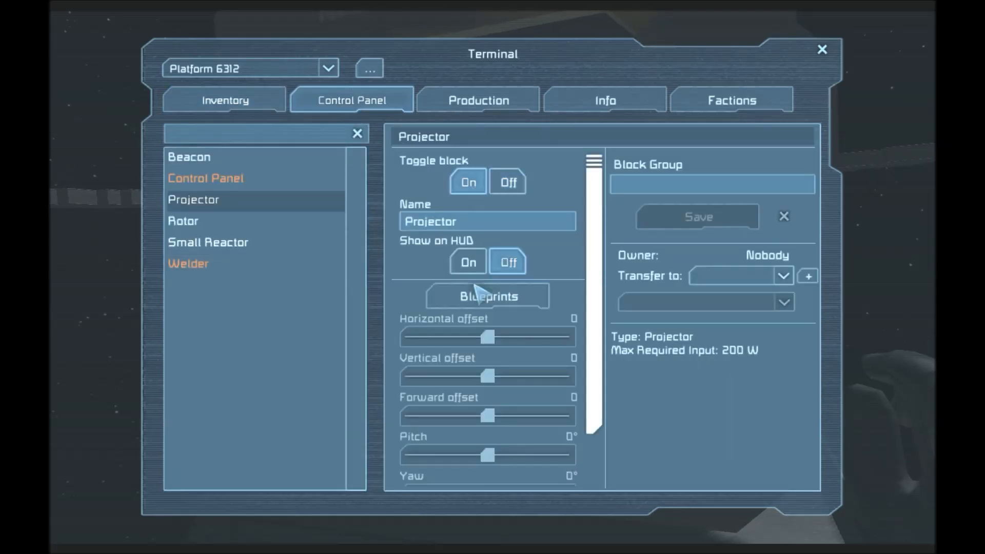
click(486, 296)
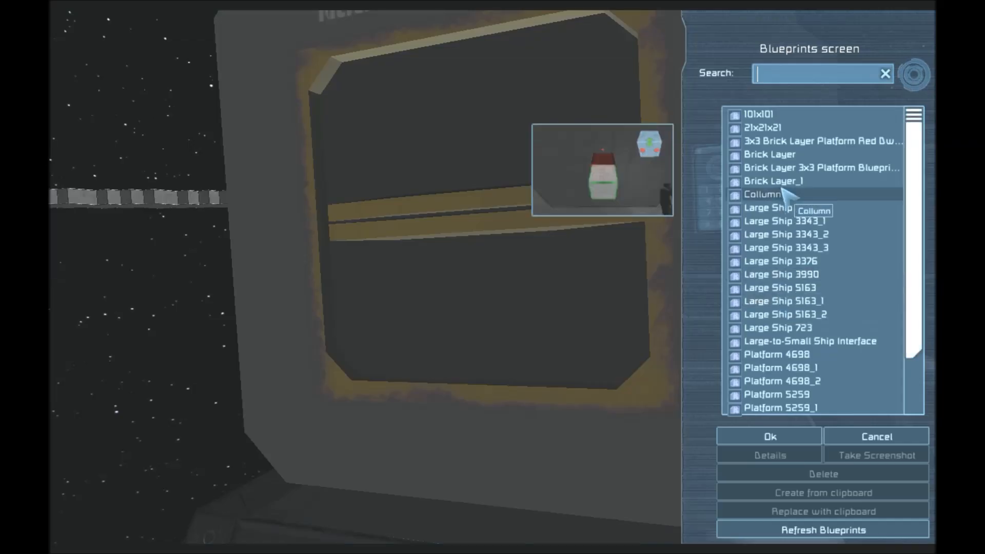
click(757, 114)
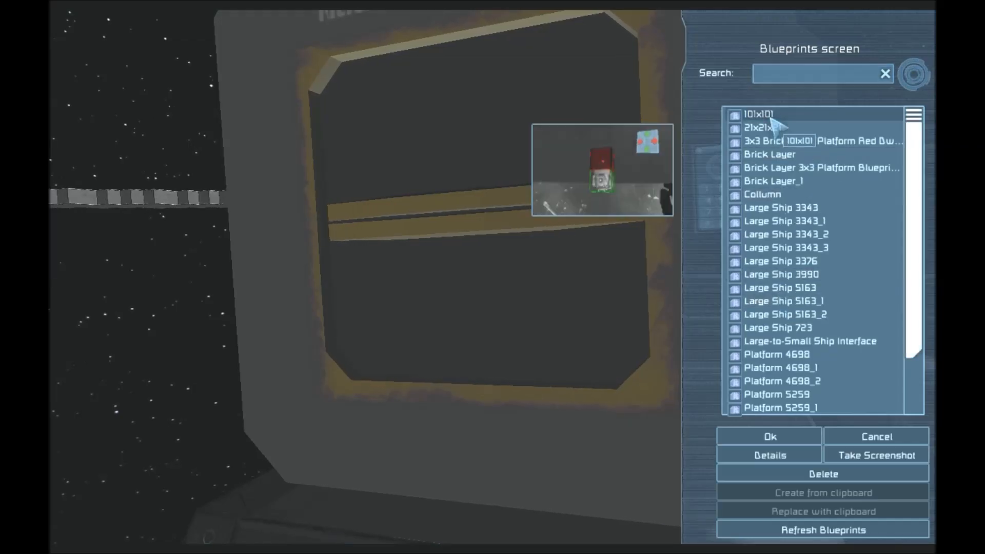
click(777, 394)
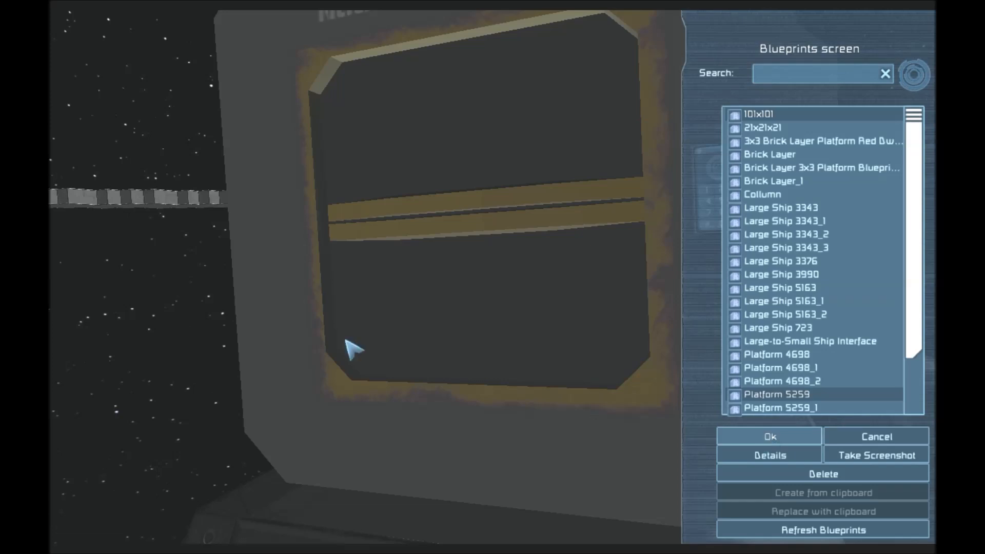
mouse_move(56, 220)
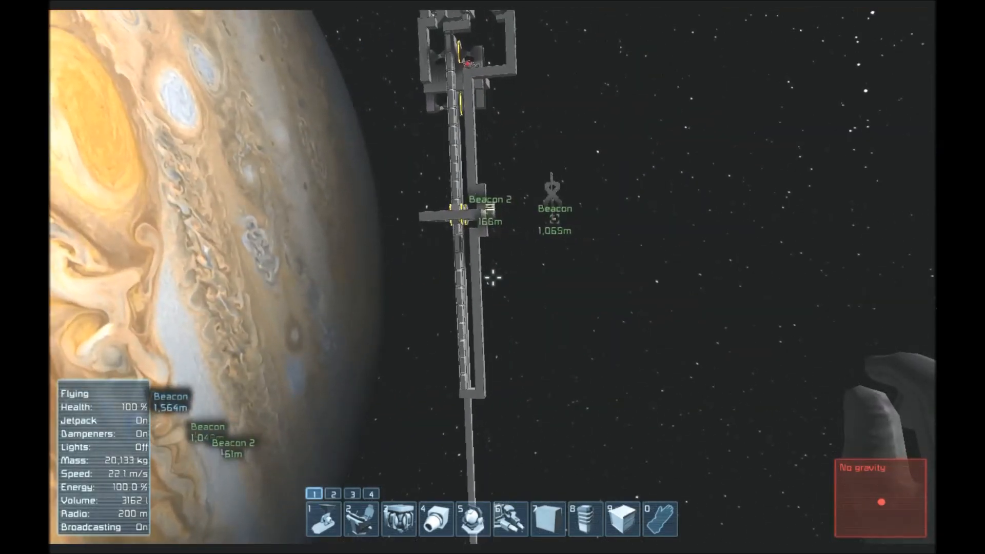
mouse_move(493, 278)
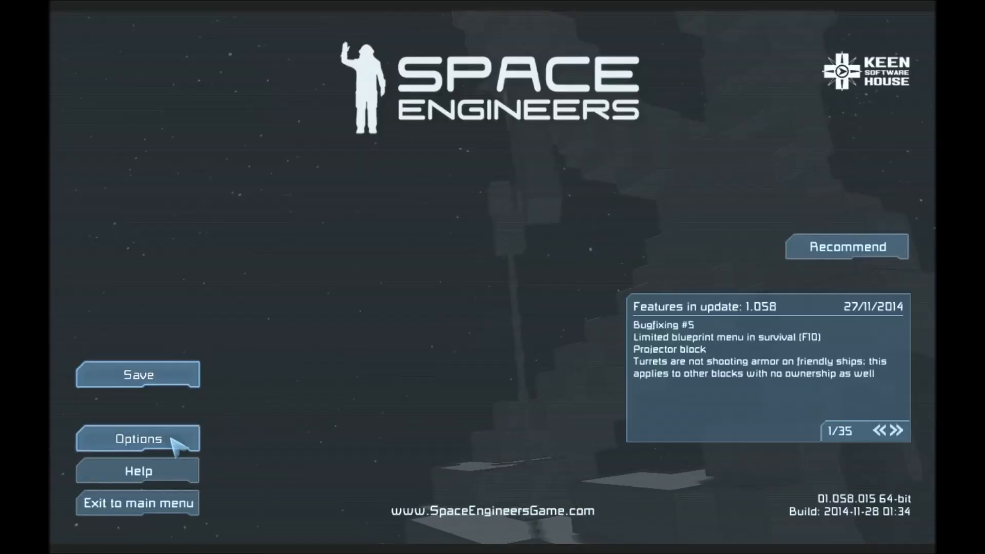
- Accept the Video settings unchanged from Options, then move on to the Controls settings
click(136, 438)
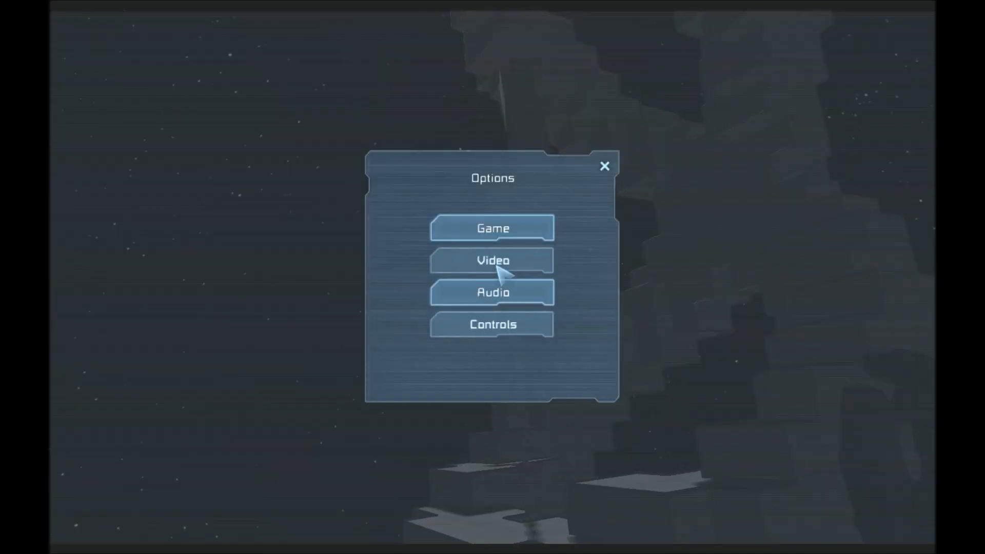
click(492, 259)
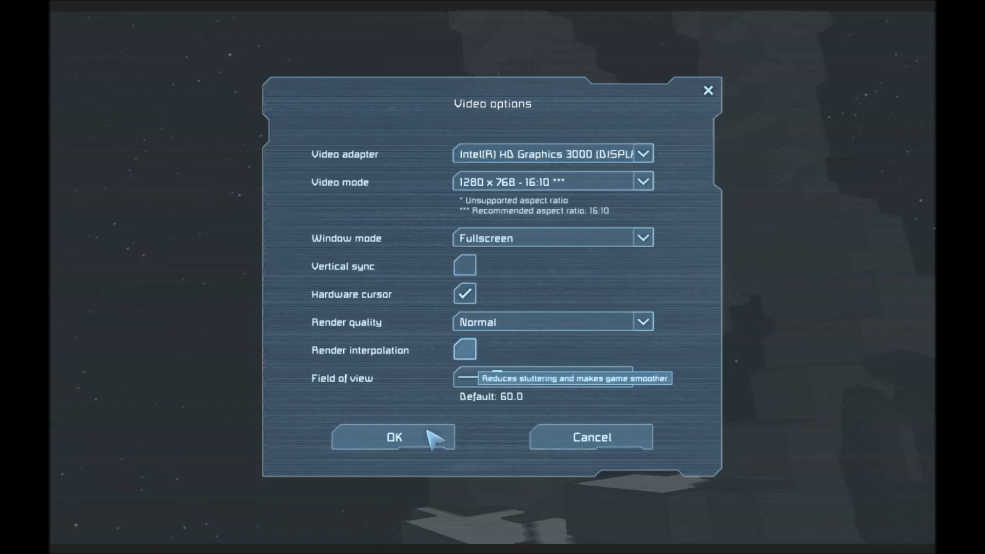
click(393, 437)
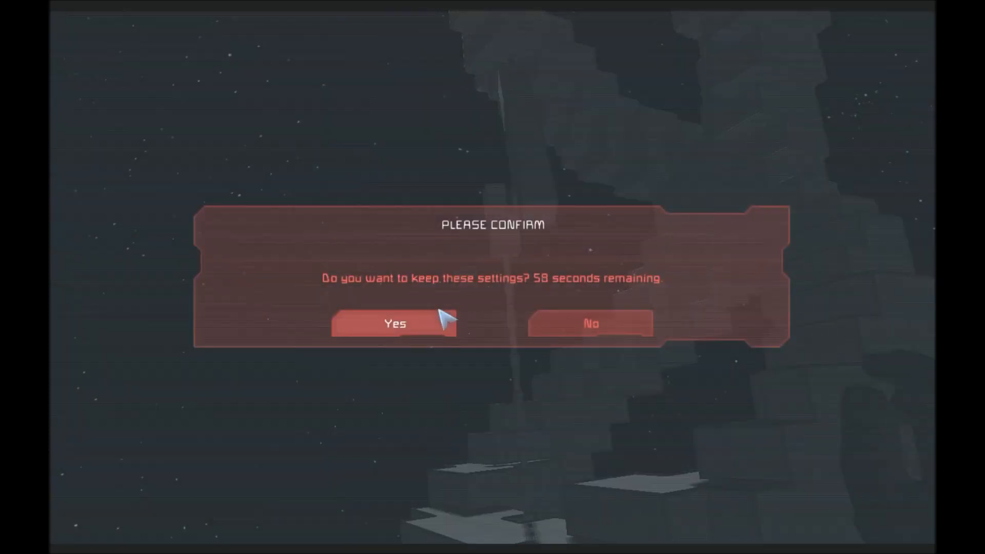
click(394, 323)
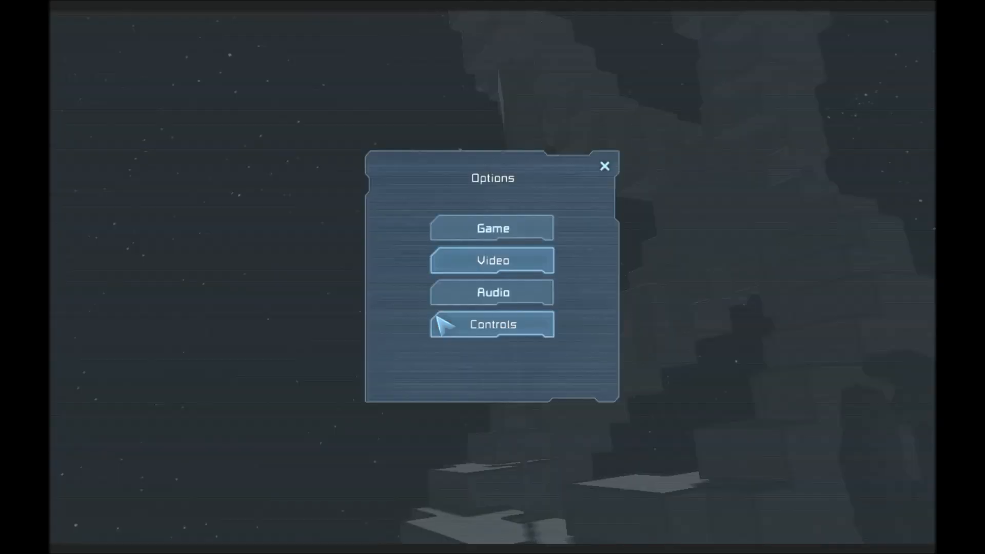
click(604, 167)
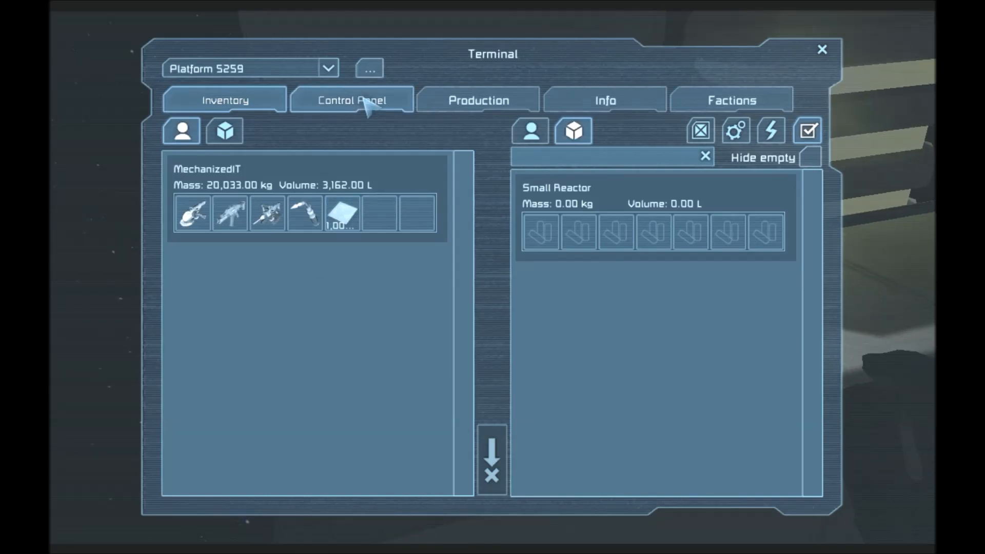
- Review the second rotor's velocity, leave it at 0.5 rpm, and select the Projector in the Control Panel
click(350, 99)
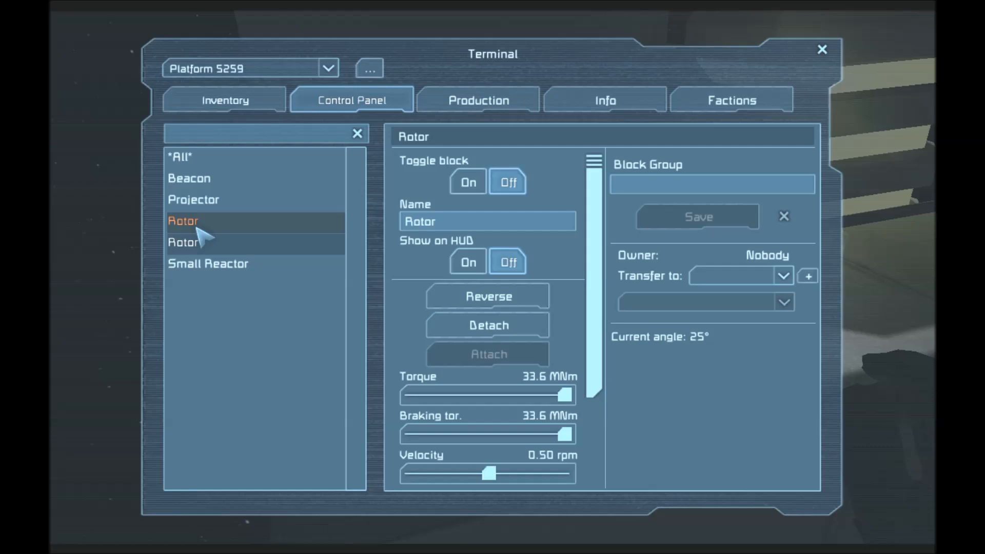
mouse_move(201, 245)
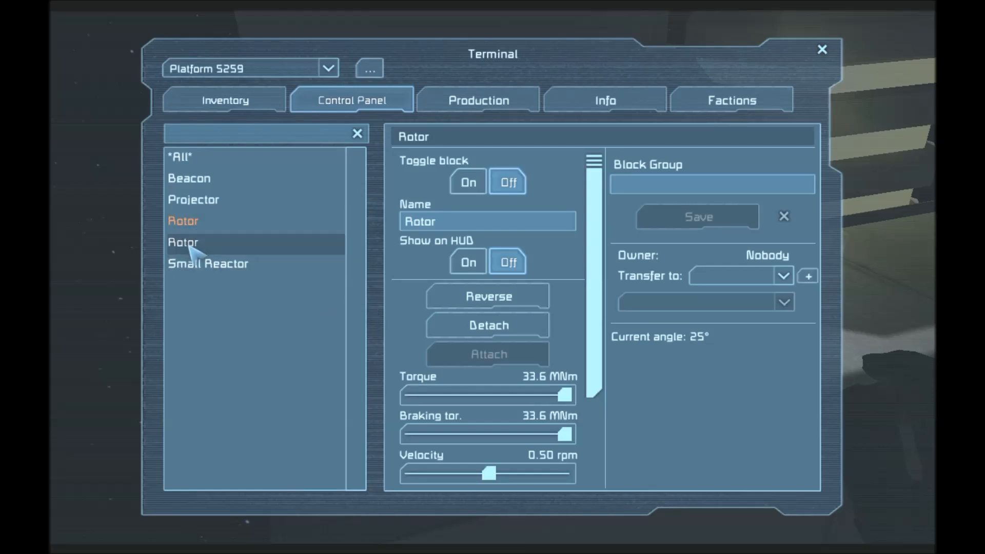
scroll(down, 3)
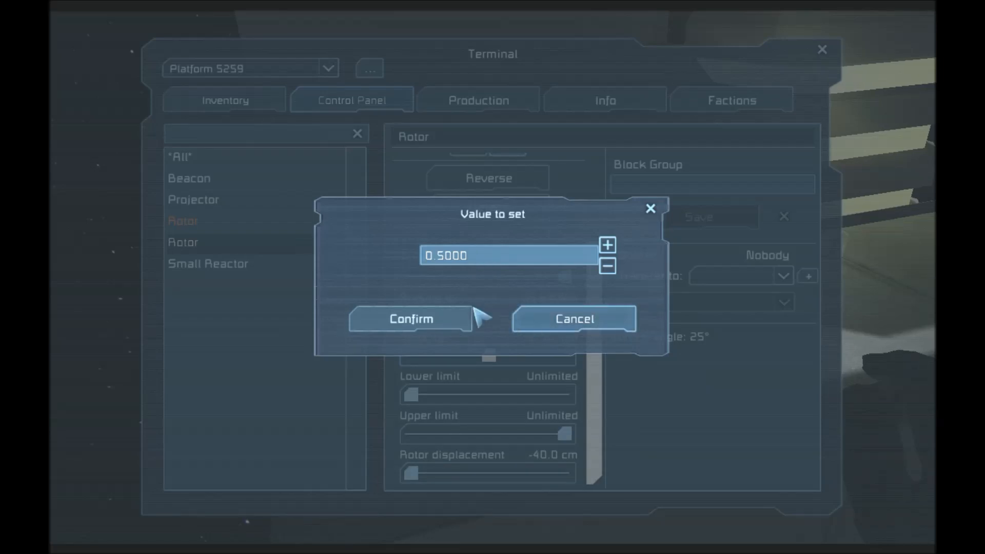
mouse_move(534, 329)
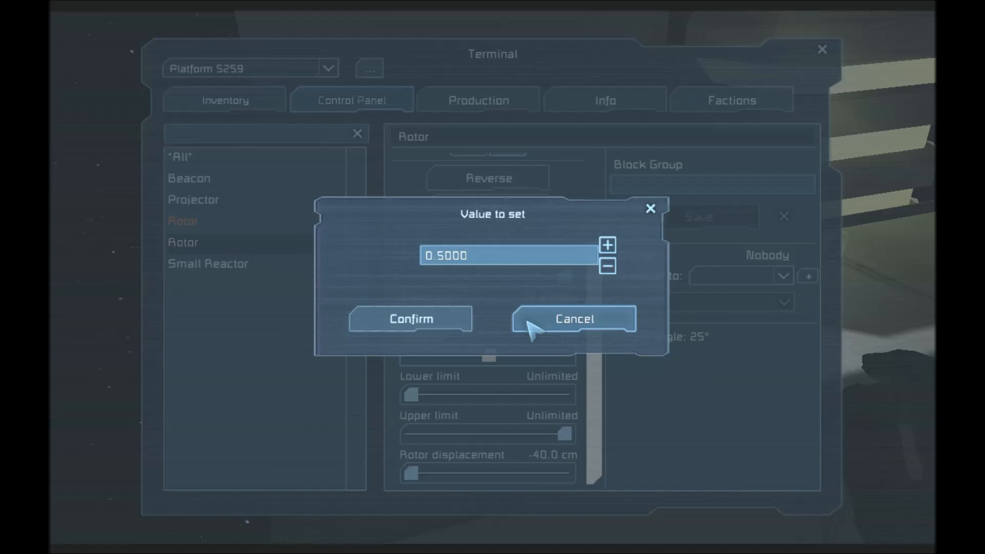
click(572, 318)
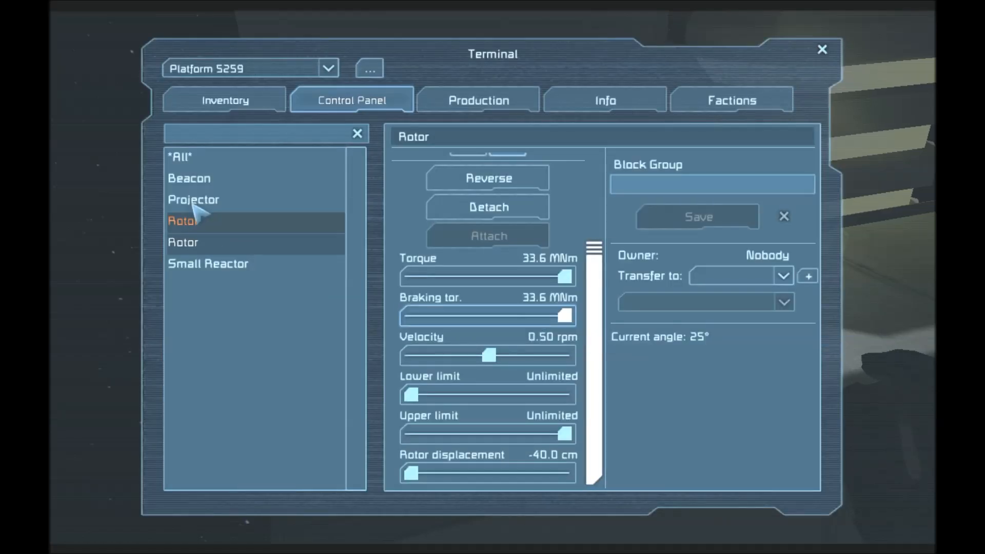
click(194, 199)
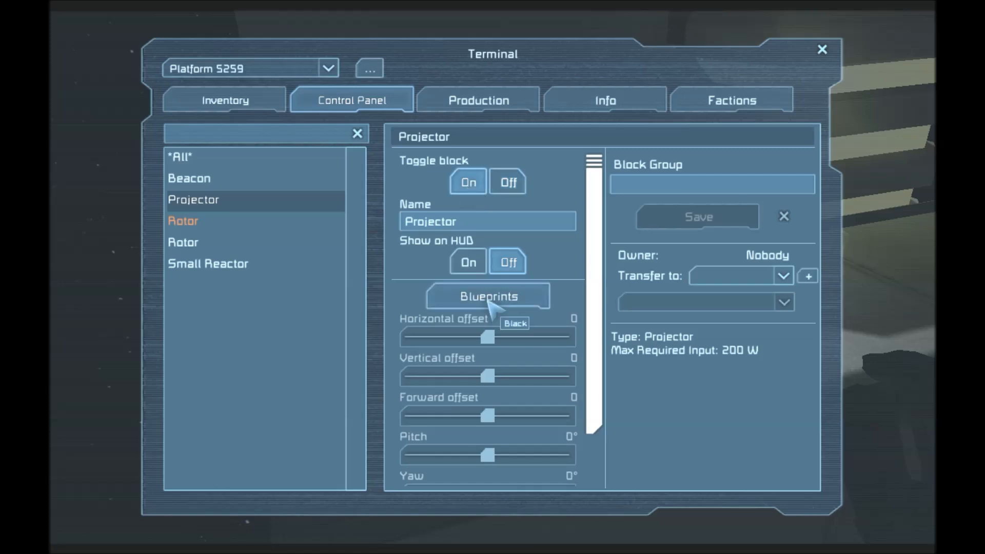
- Choose a saved blueprint from the projector's Blueprints list and confirm it for projection
click(487, 296)
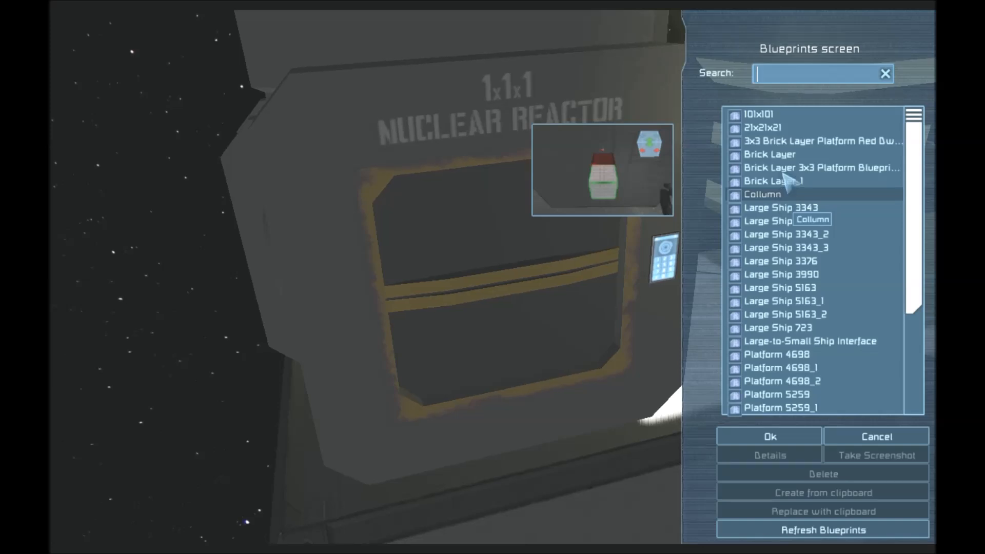
click(763, 128)
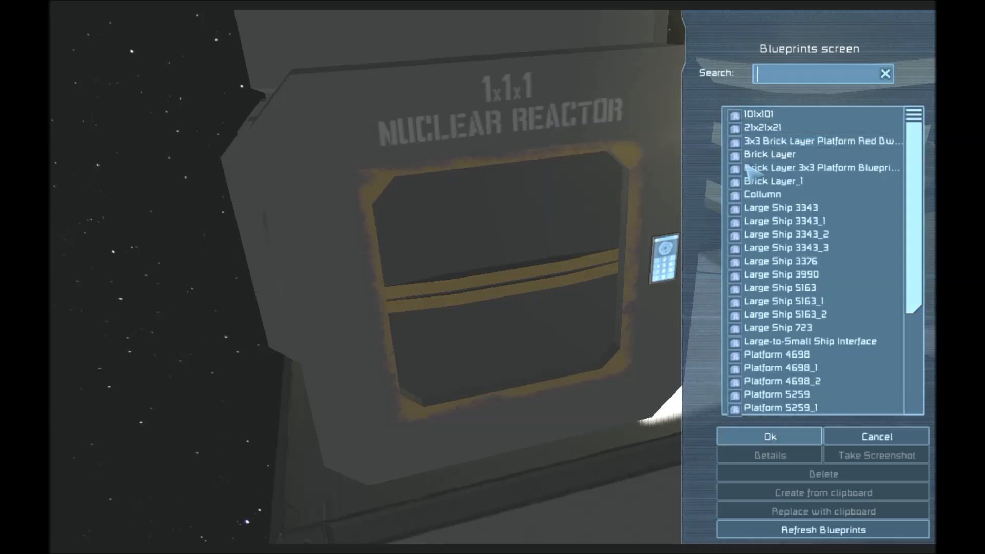
click(782, 368)
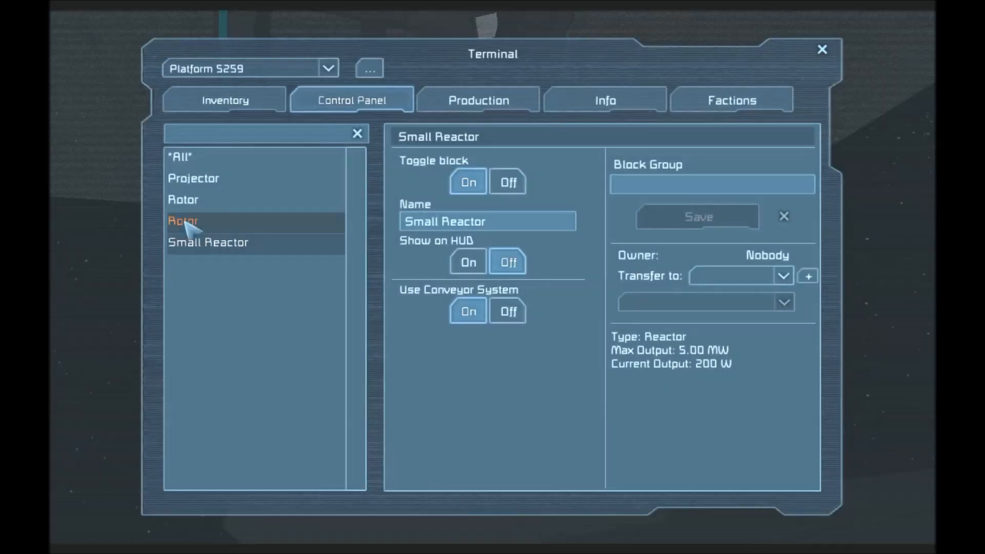
- Set the second rotor's velocity to 0.25 rpm, then select *All* blocks in the list
click(183, 221)
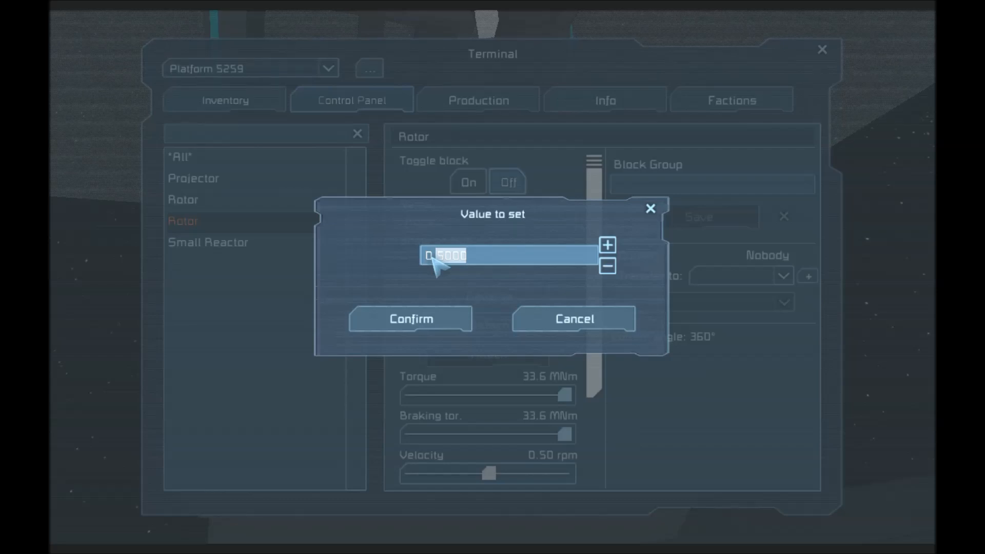
text(0.25)
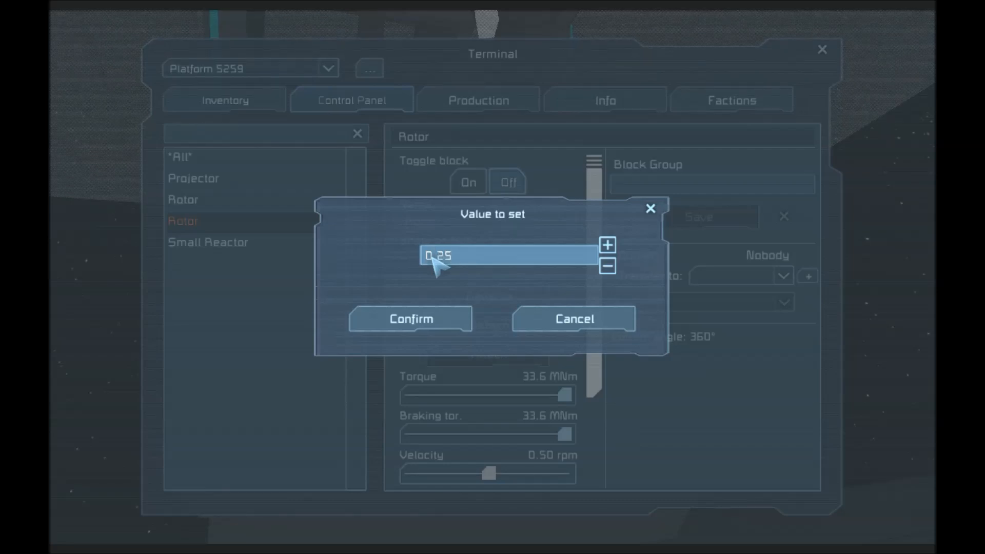
click(410, 318)
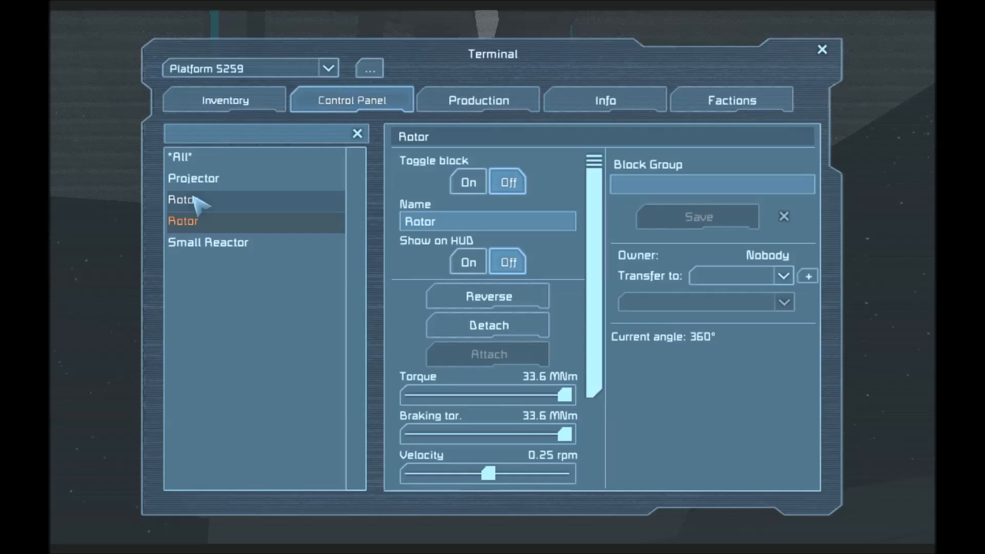
drag(490, 472, 474, 472)
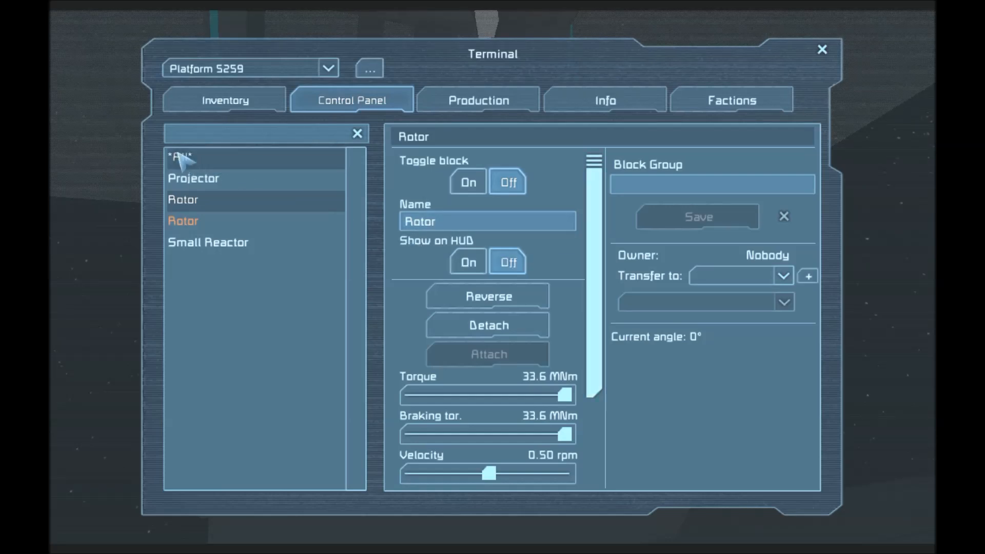
click(180, 157)
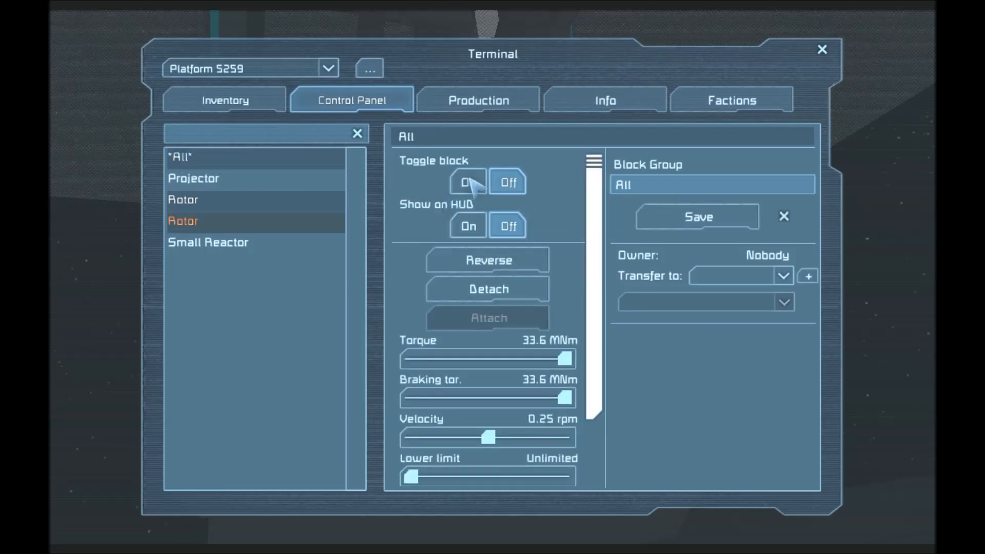
- Leave the terminal to view the welded plate, then bring up the pause menu
key(Escape)
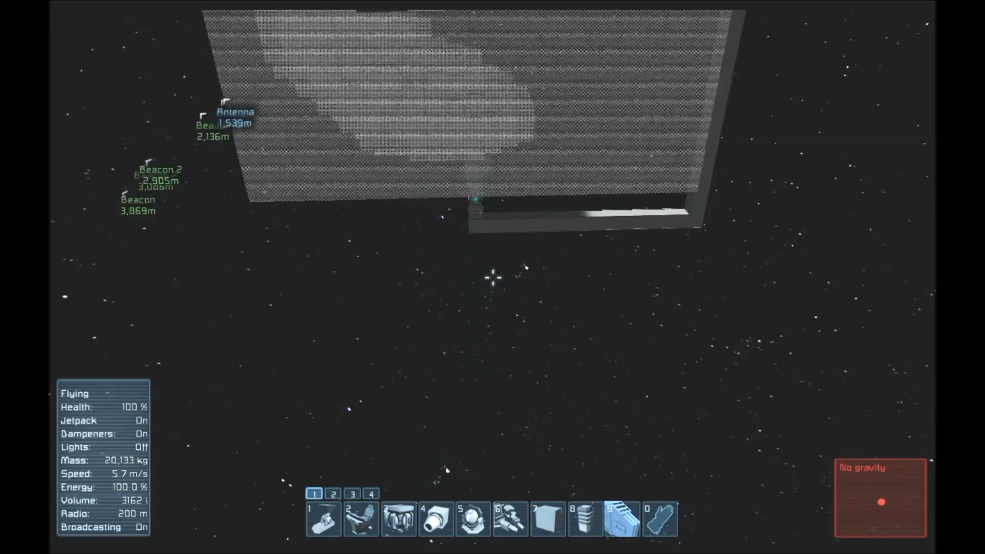
key(Escape)
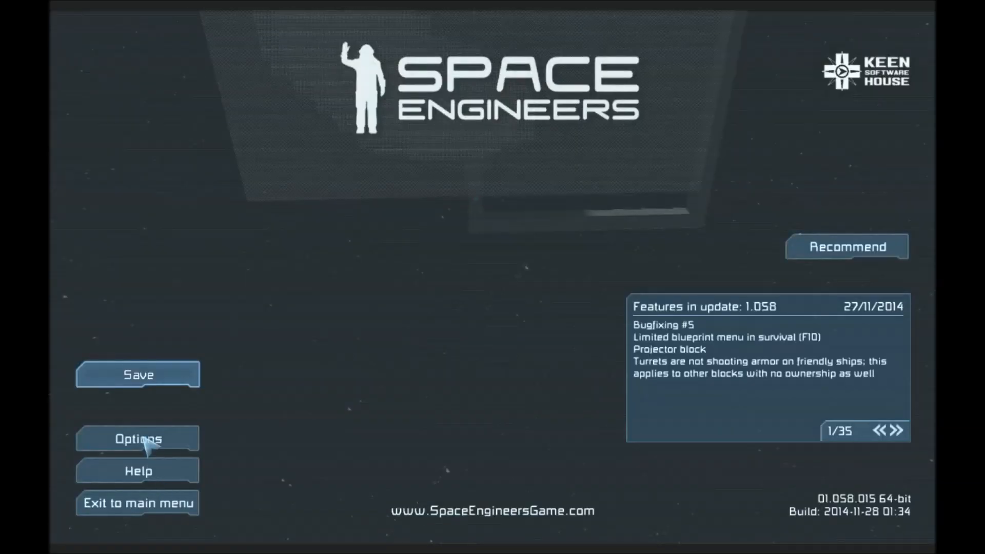